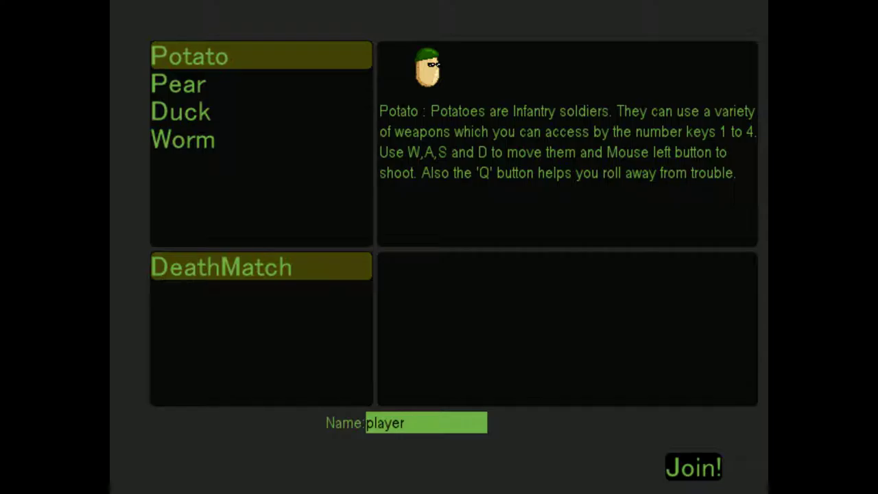
Select the Worm character in the DeathMatch lobby
left_click(182, 140)
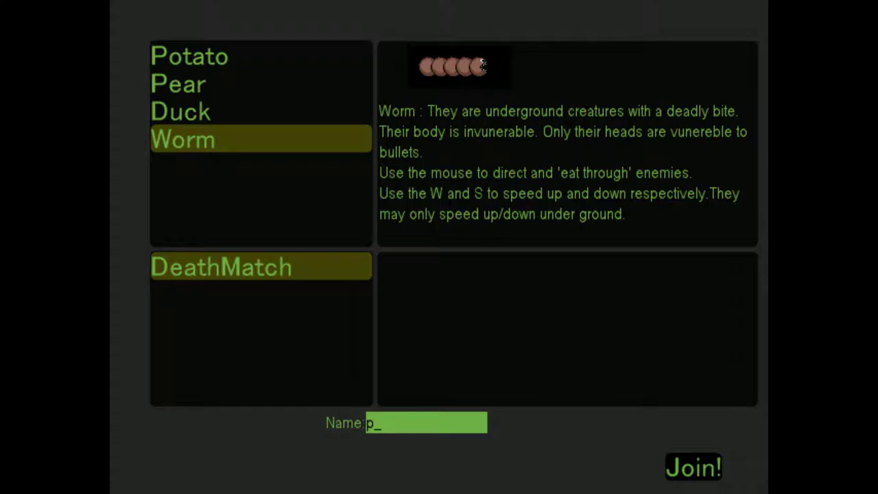
Replace the player name with 'Pulp is Murder' and join the DeathMatch game
key("Backspace")
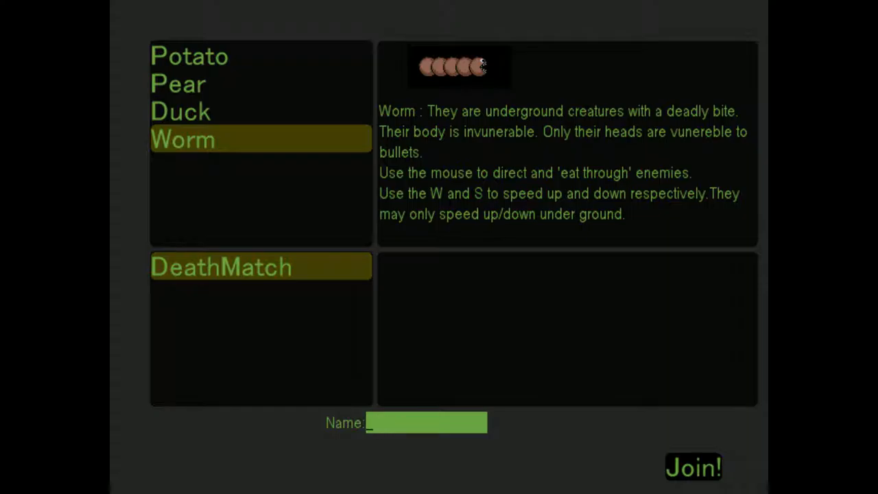
type("Pulp")
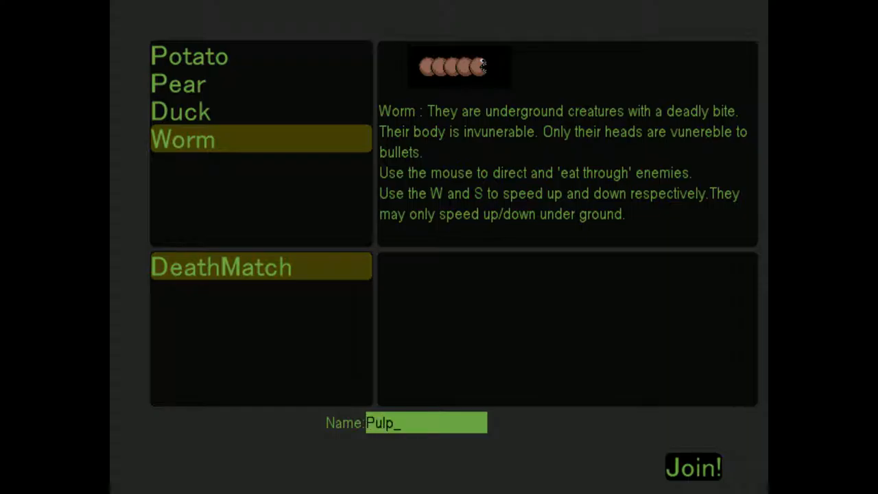
type("is not")
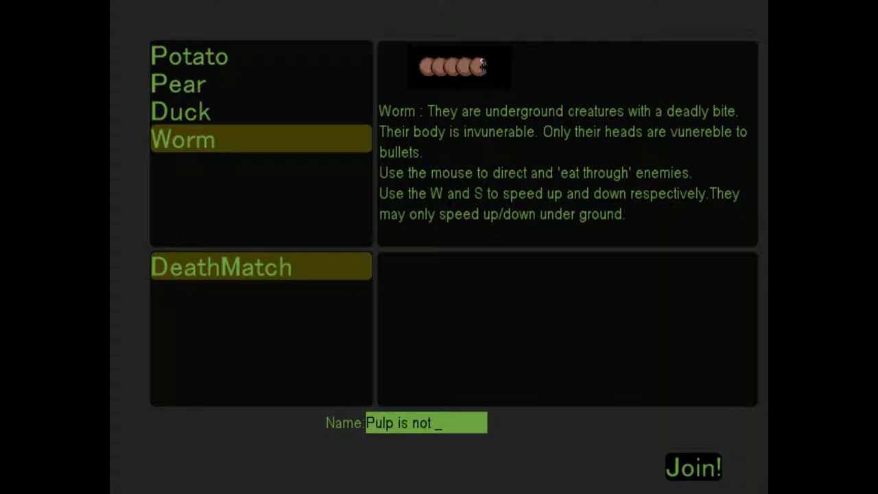
type("yu")
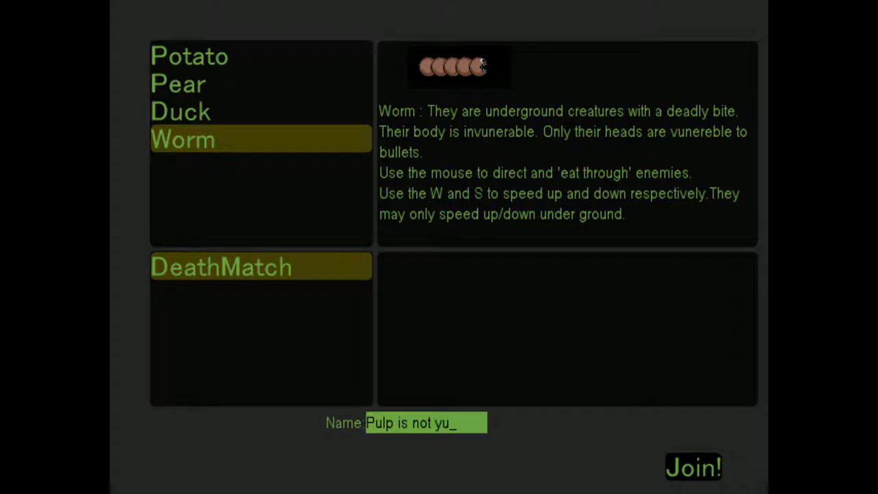
key("backspace")
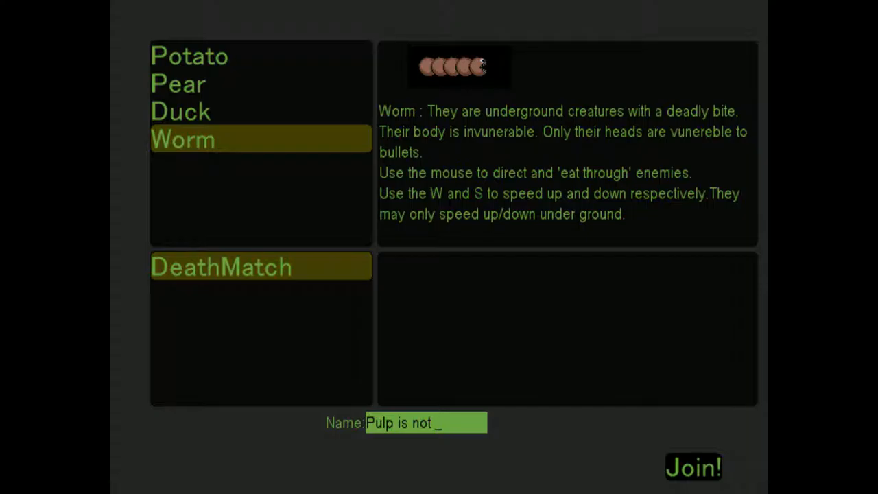
key("Backspace")
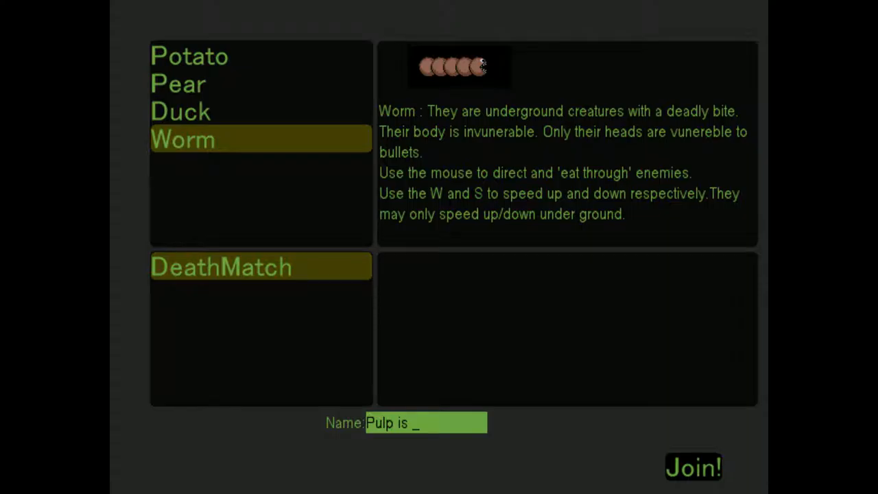
type("Murder")
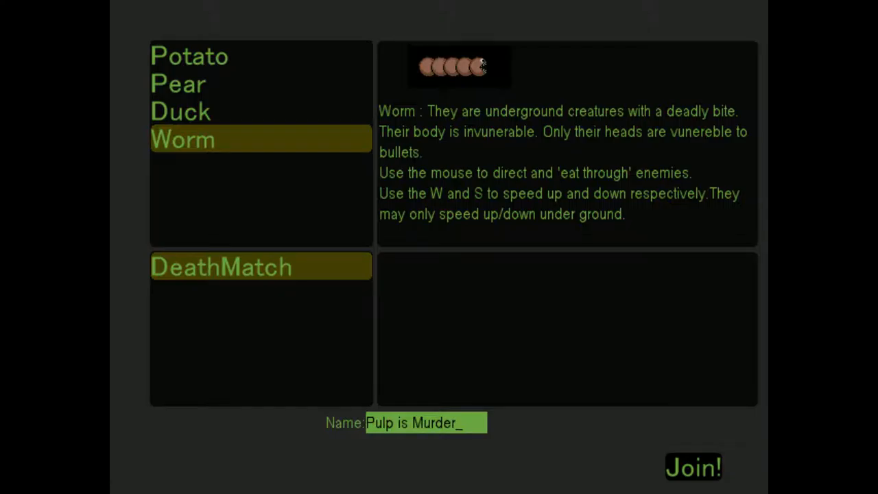
left_click(692, 466)
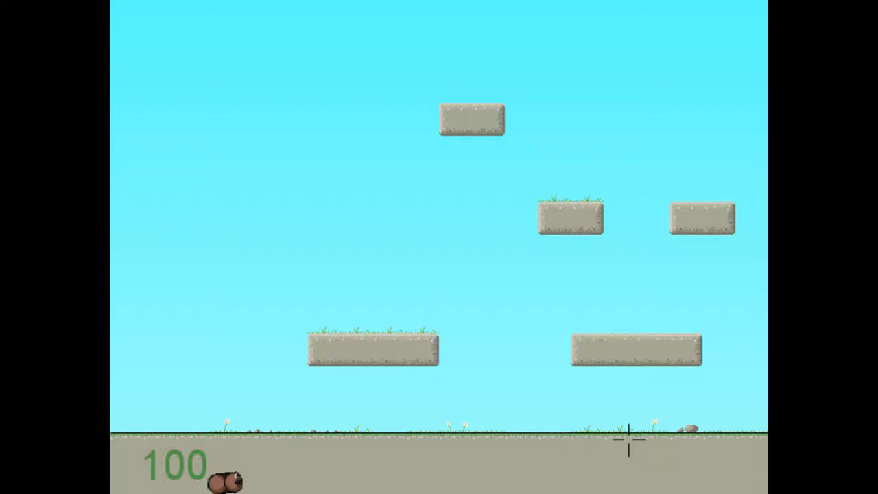
mouse_move(707, 59)
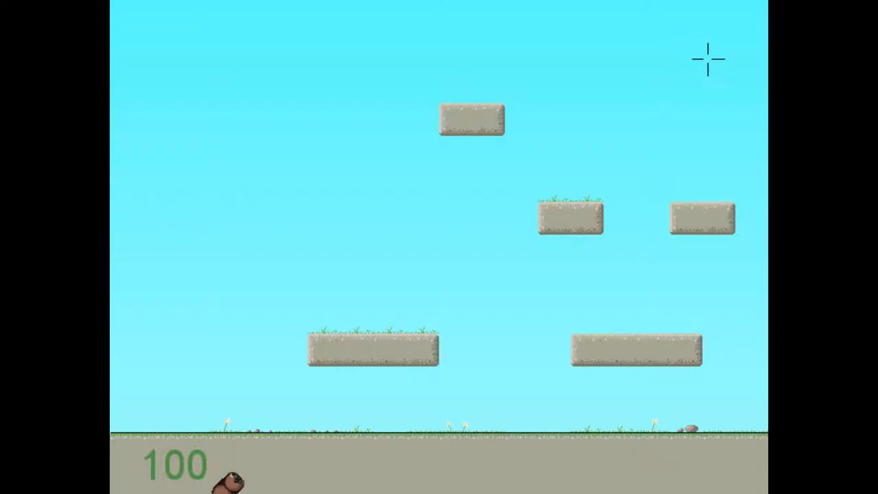
mouse_move(449, 331)
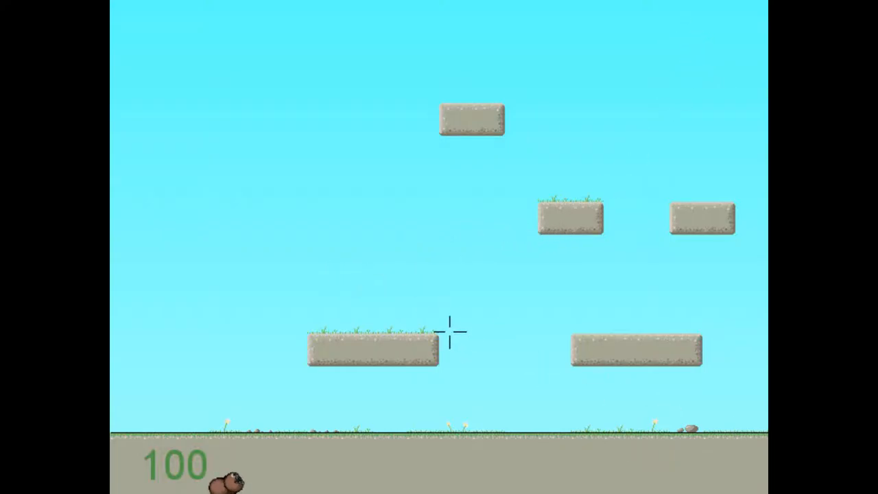
mouse_move(300, 321)
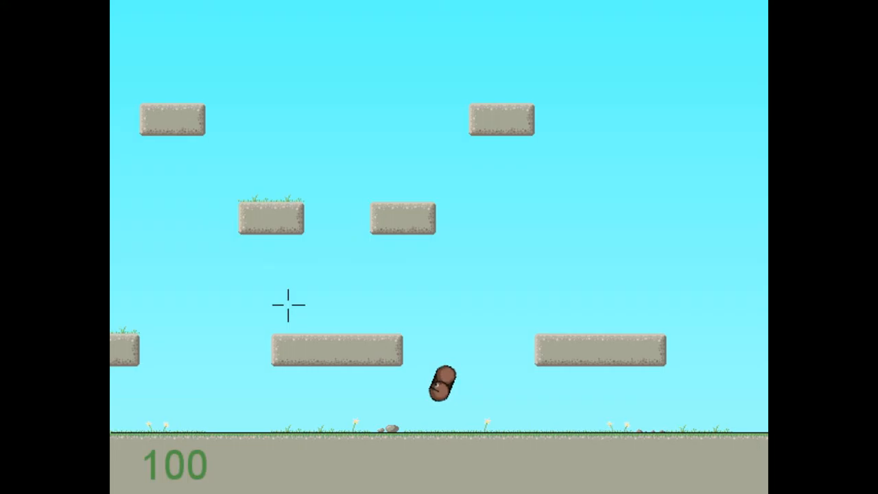
mouse_move(503, 334)
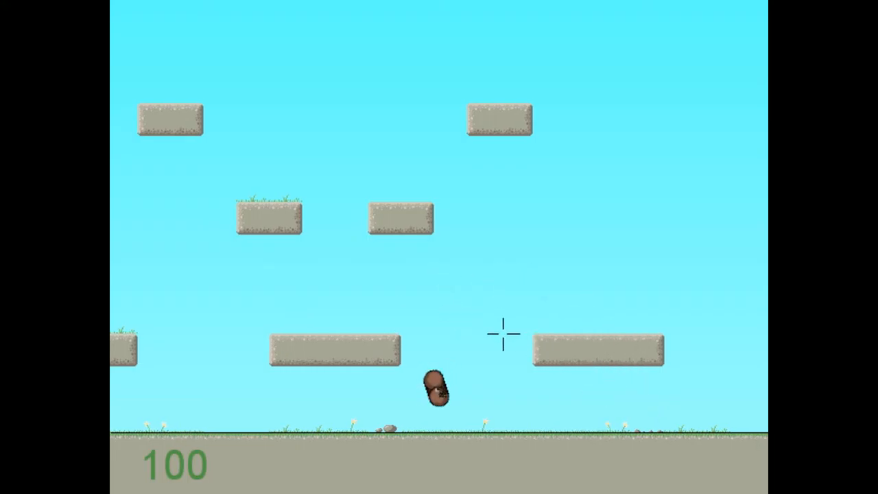
mouse_move(552, 324)
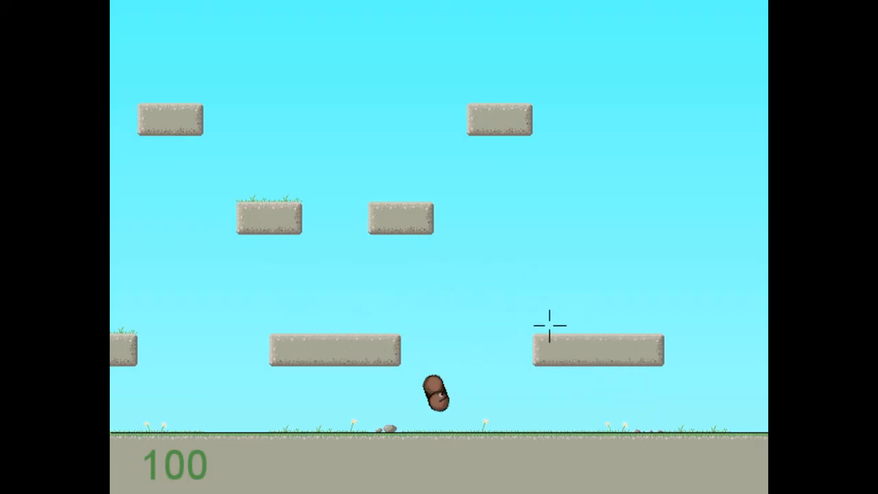